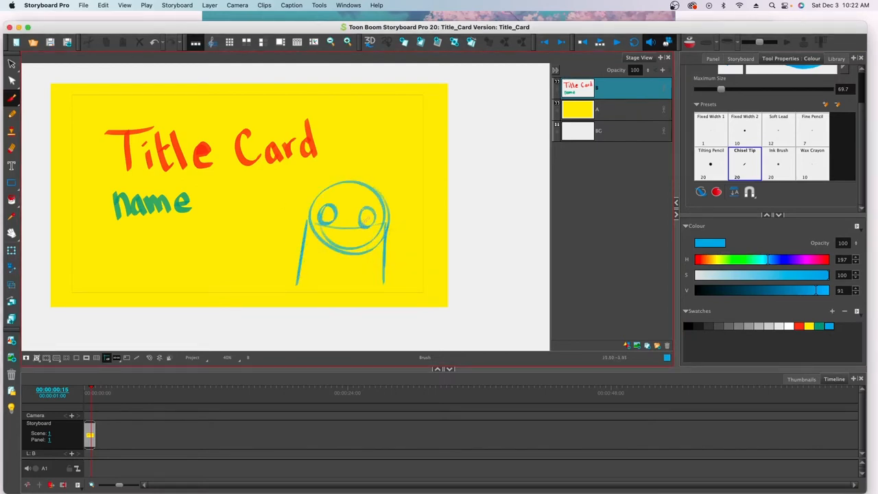
Loop the Motion Tests title frames as a cycle and export the credits as QuickTime.
left_click_drag(326, 226, 374, 227)
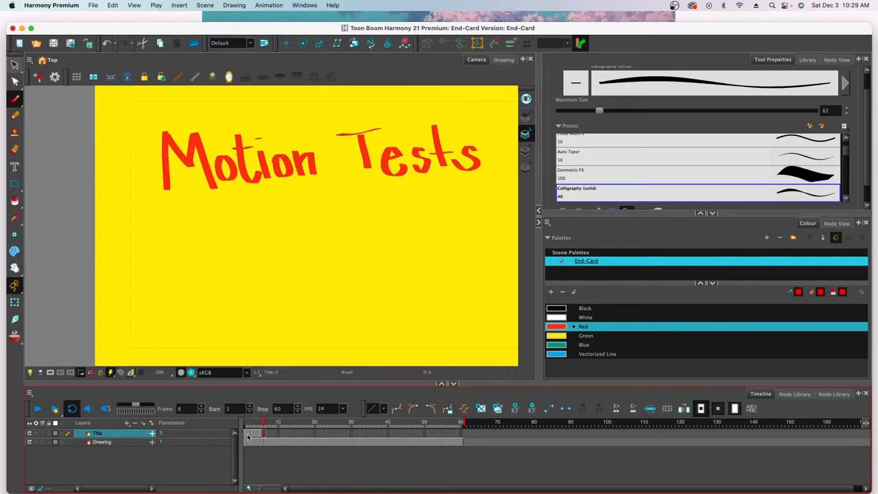
right_click(249, 433)
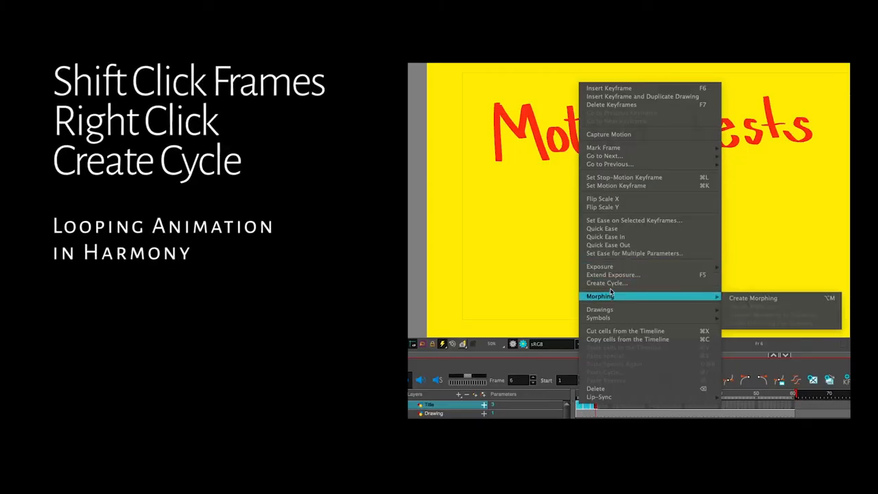
left_click(607, 282)
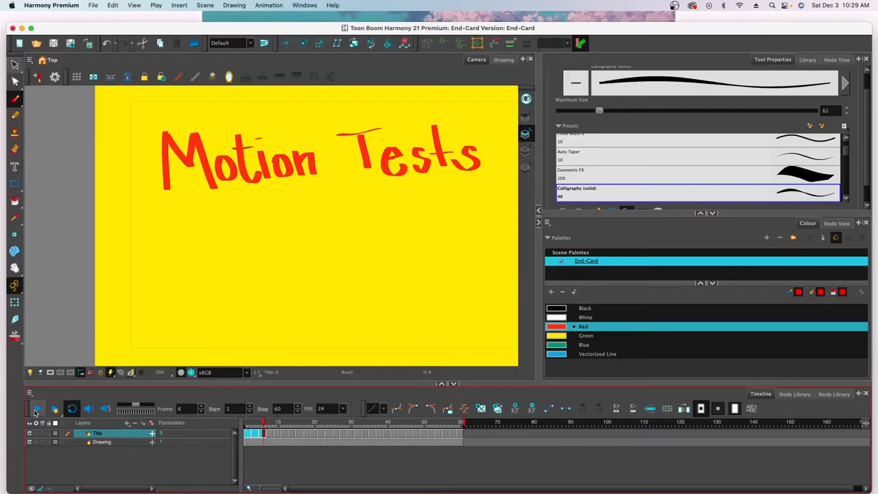
left_click(37, 408)
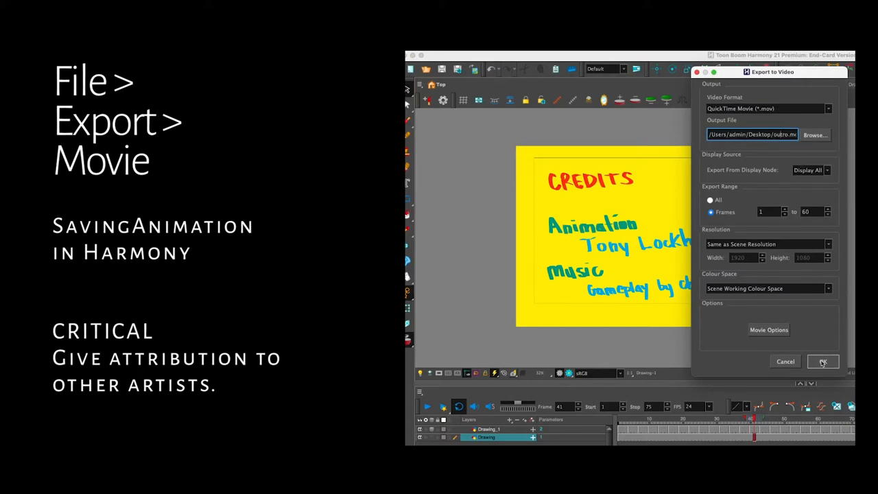
left_click(823, 362)
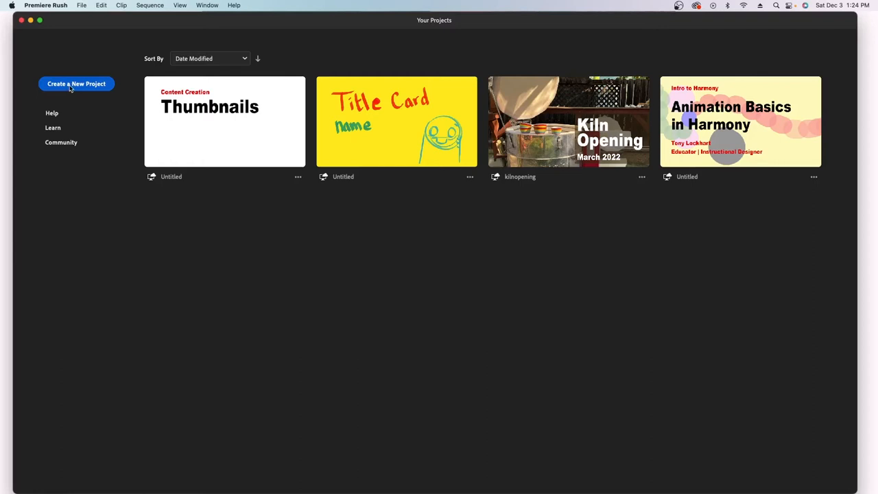
Build a new project from the Desktop's intro, motiontest and outro clips in order.
left_click(75, 83)
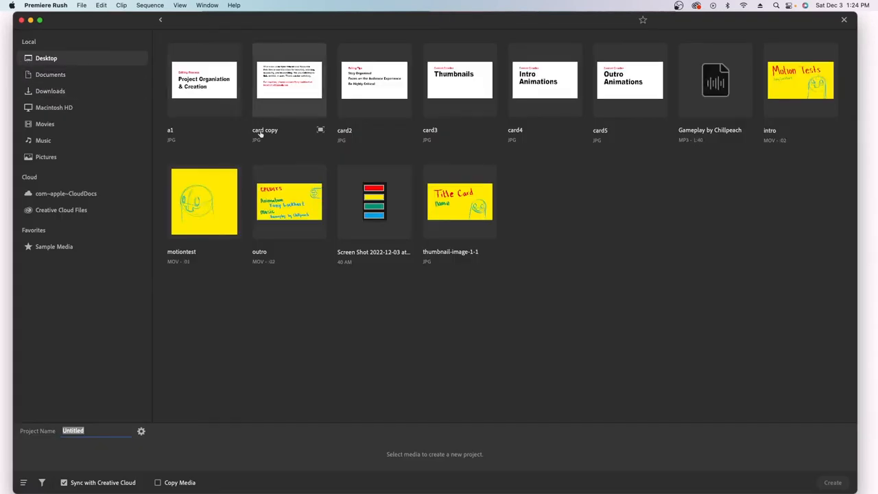
mouse_move(491, 167)
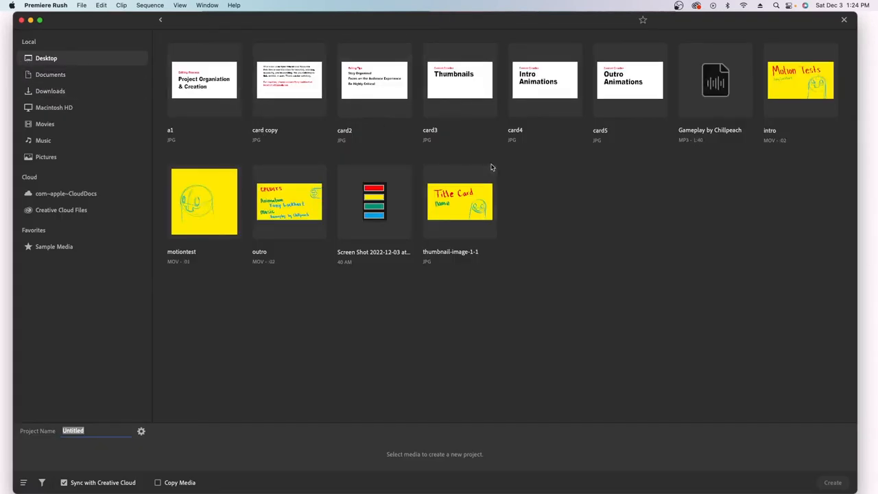
mouse_move(699, 204)
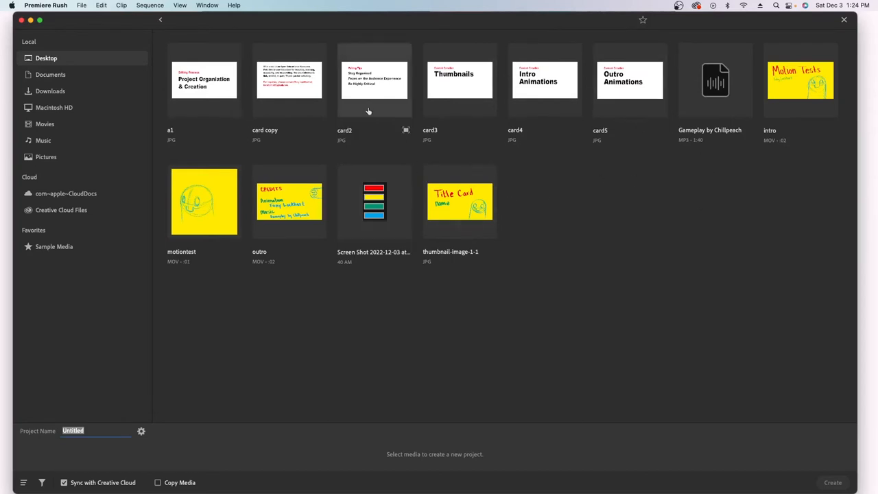
mouse_move(801, 80)
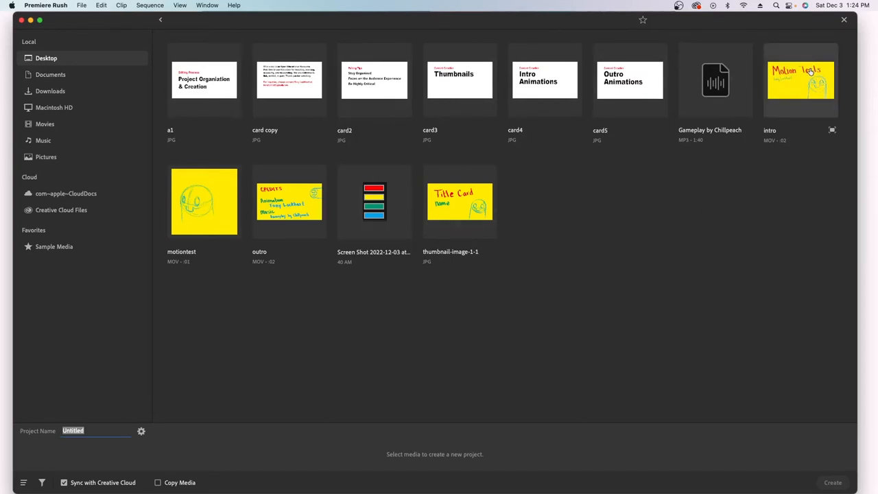
mouse_move(776, 98)
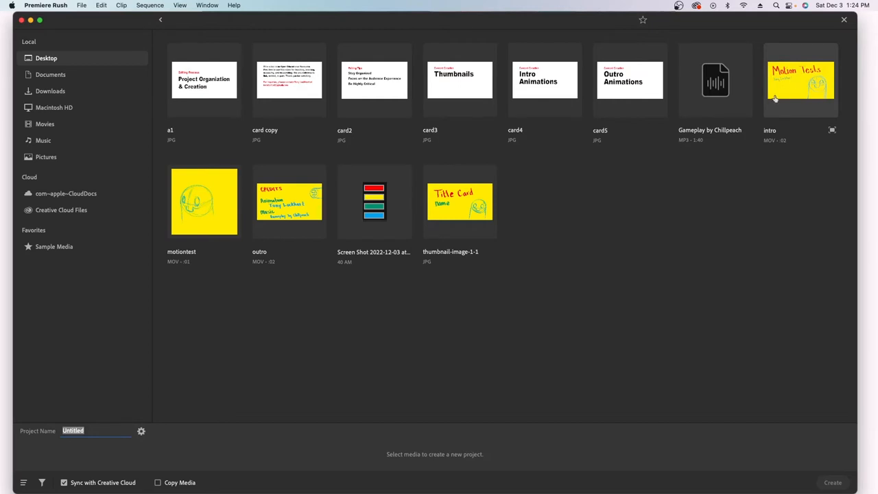
left_click(801, 81)
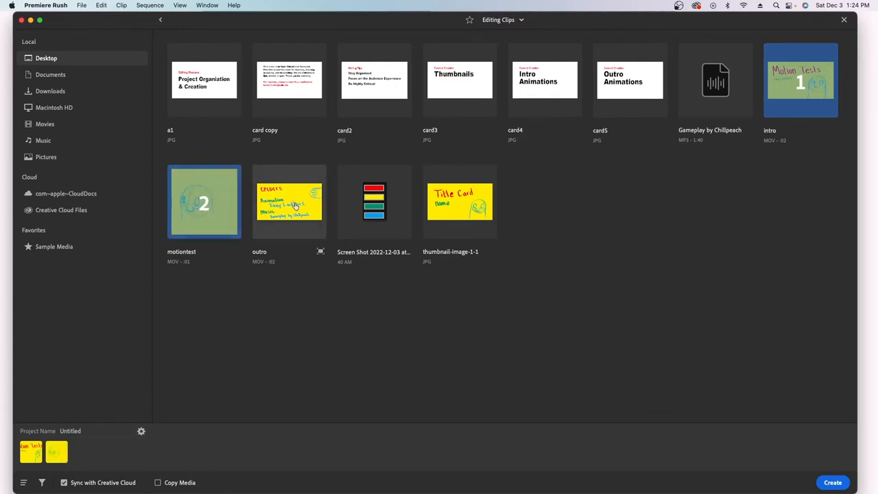
left_click(289, 201)
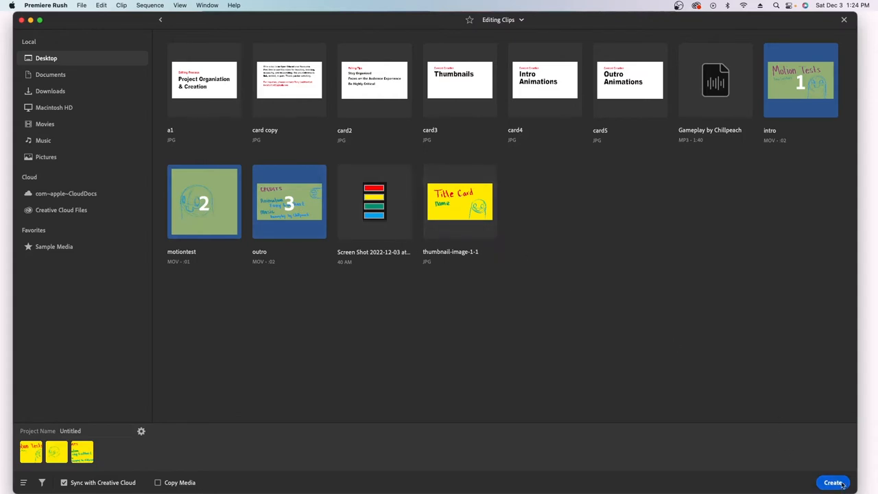
left_click(833, 483)
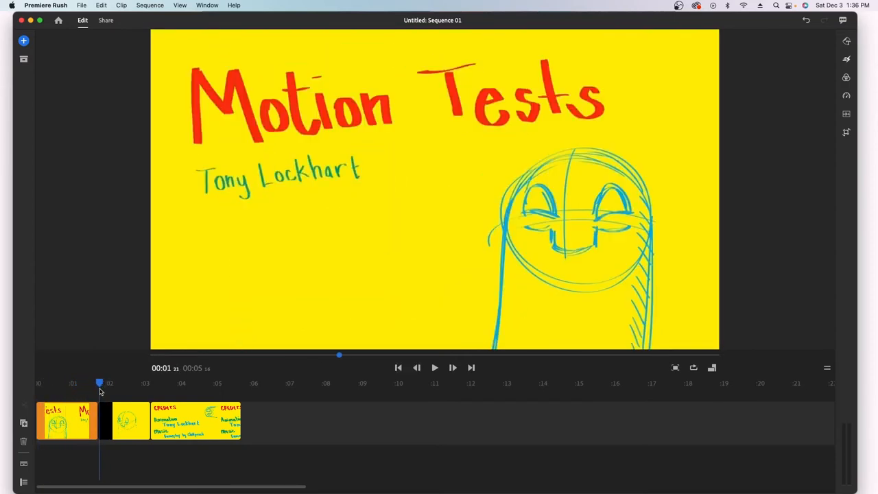
Move playback into the motiontest clip to show its character sketch.
left_click(434, 367)
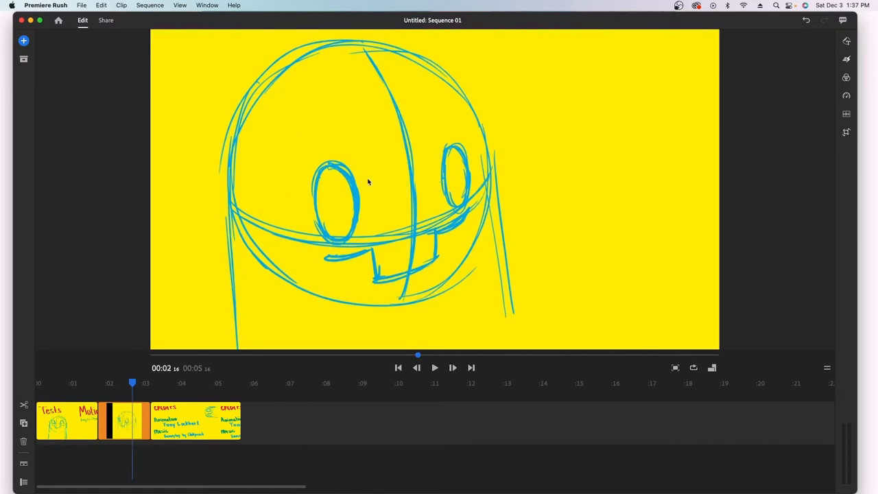
mouse_move(270, 187)
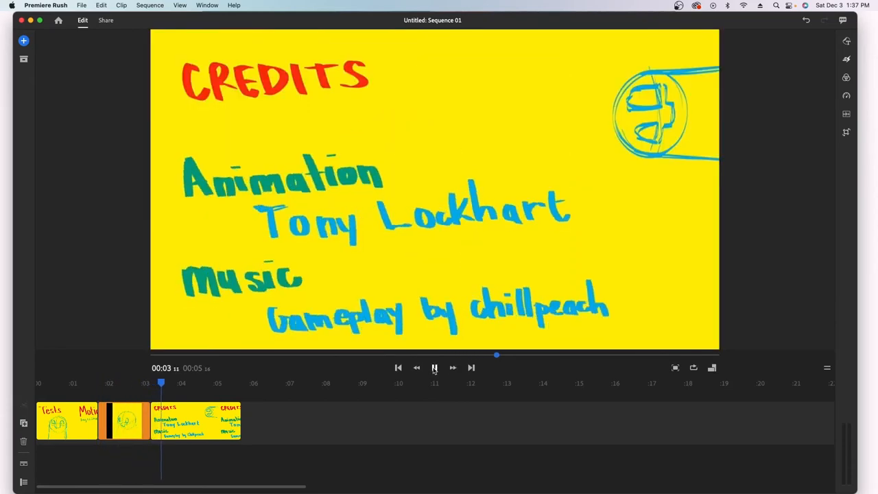
left_click(435, 368)
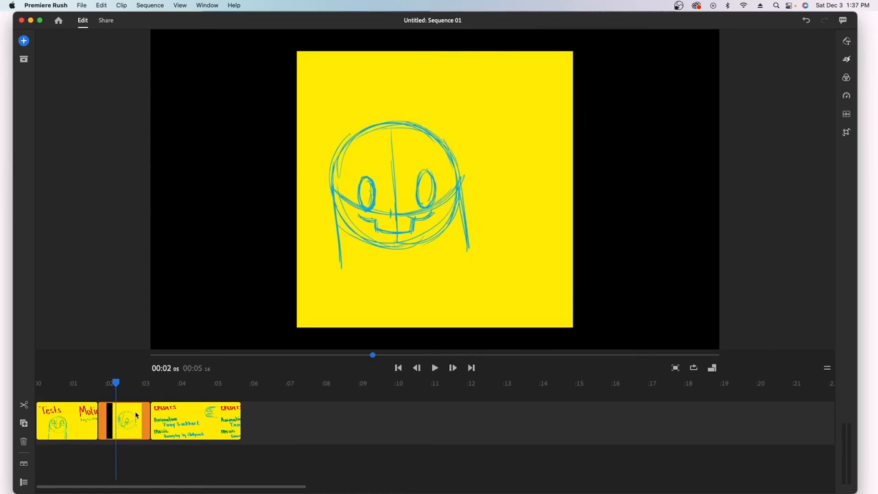
mouse_move(108, 415)
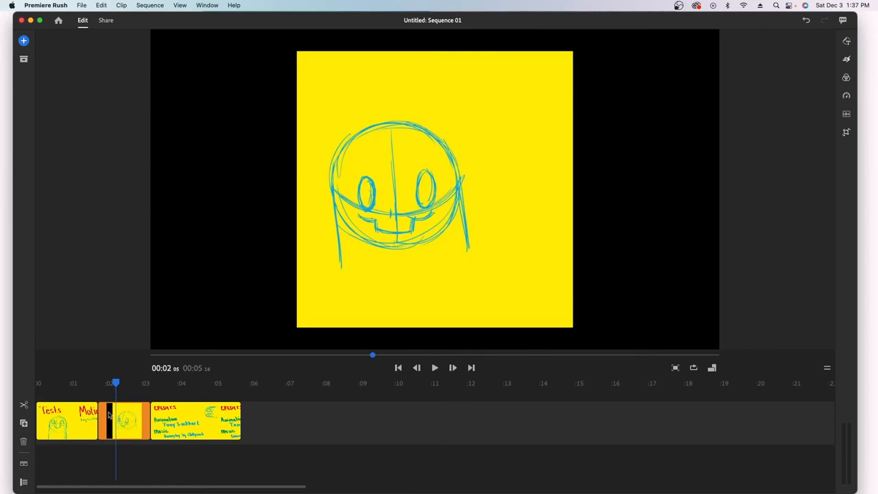
mouse_move(24, 424)
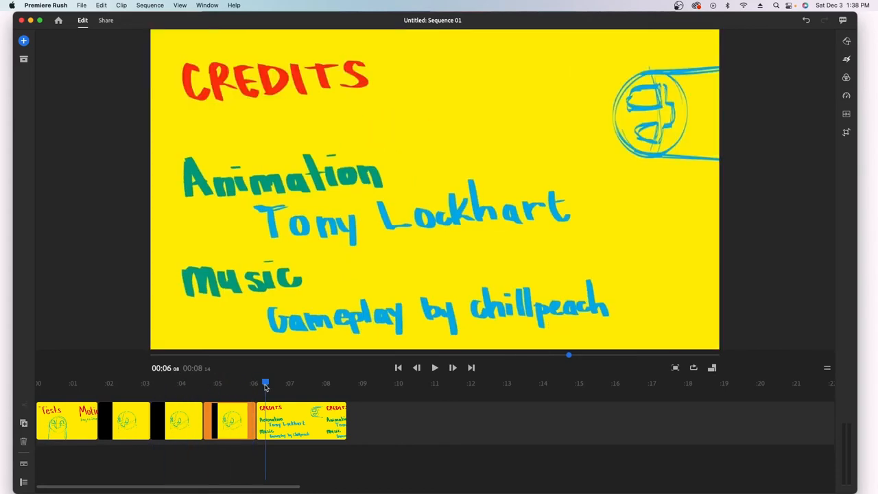
Preview through the credits, return to the sequence start, and open project media.
left_click(161, 383)
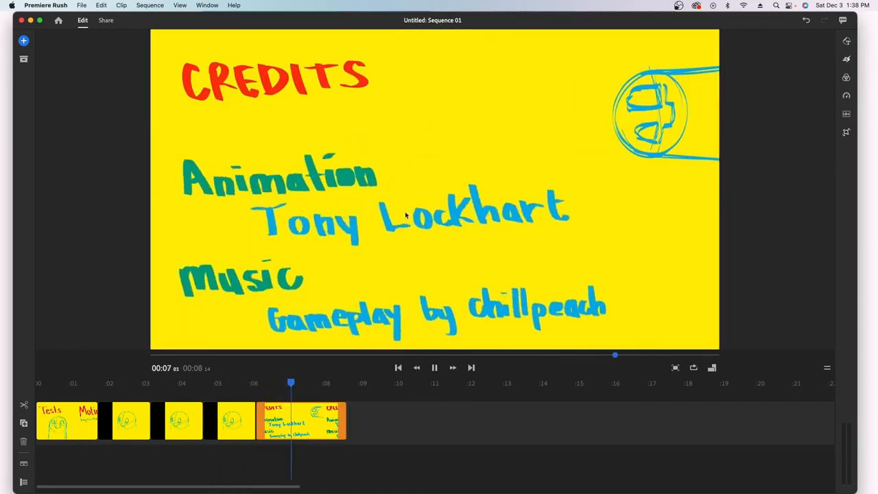
left_click(434, 367)
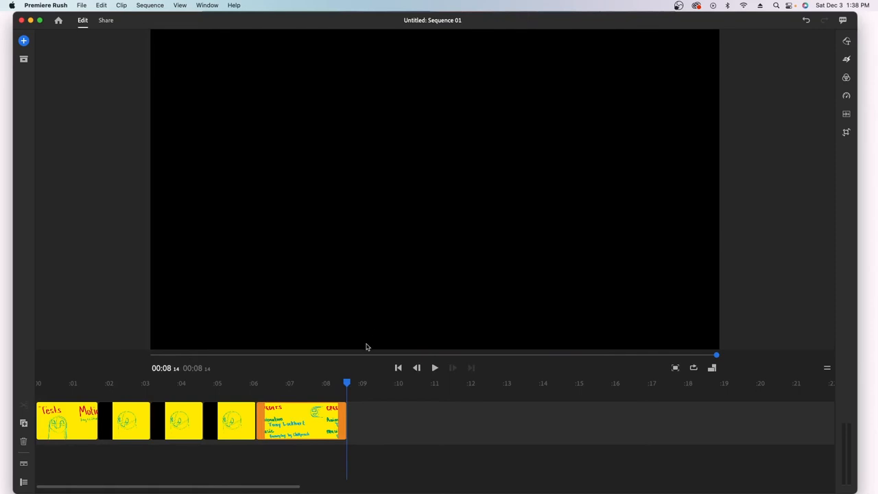
left_click(256, 383)
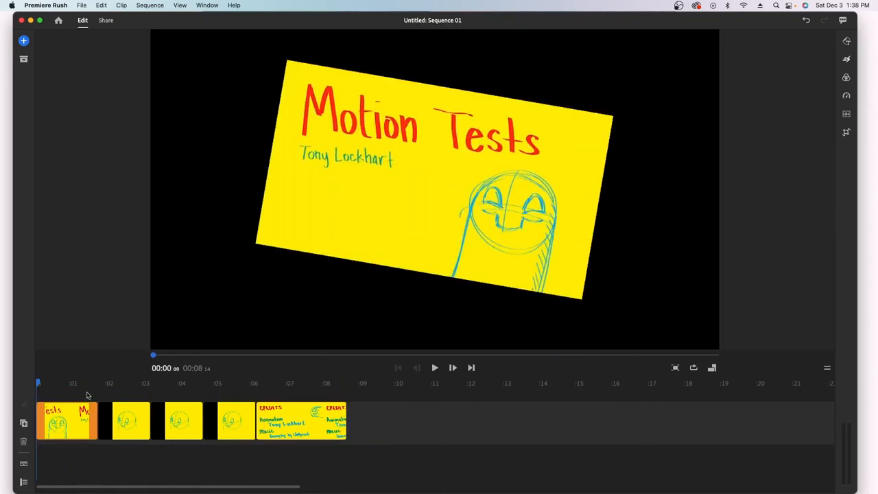
left_click(23, 40)
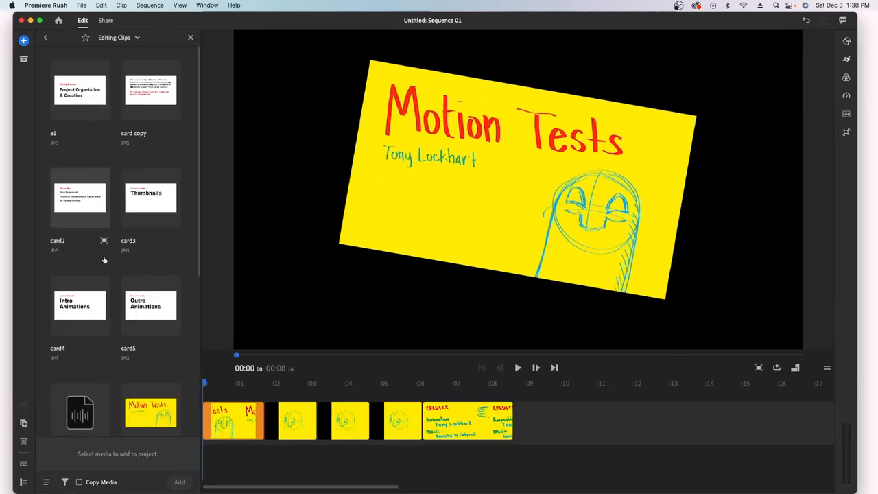
Add the Gameplay by Chillpeach MP3 and trim it to the eight-second sequence.
left_click(79, 411)
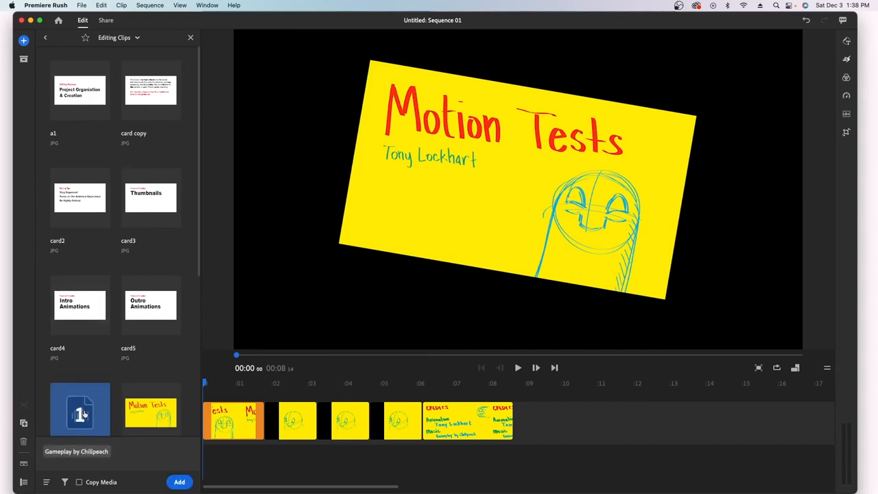
scroll("down", 3)
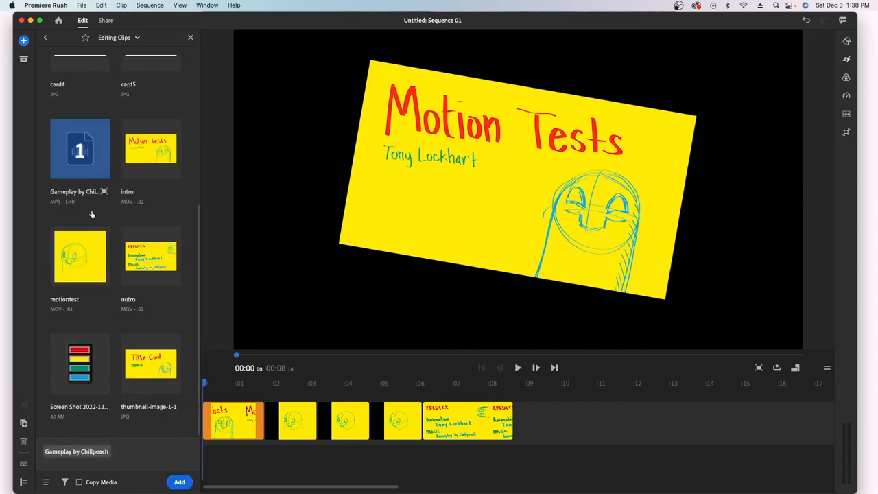
left_click(179, 481)
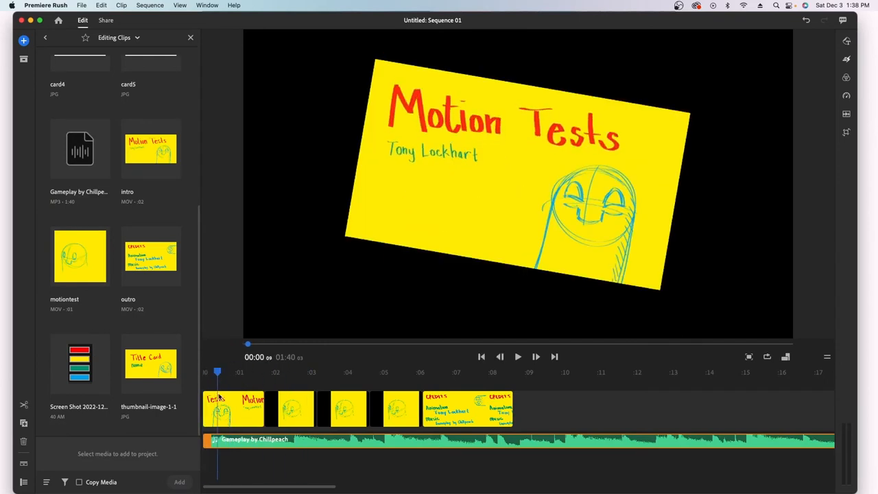
left_click(360, 372)
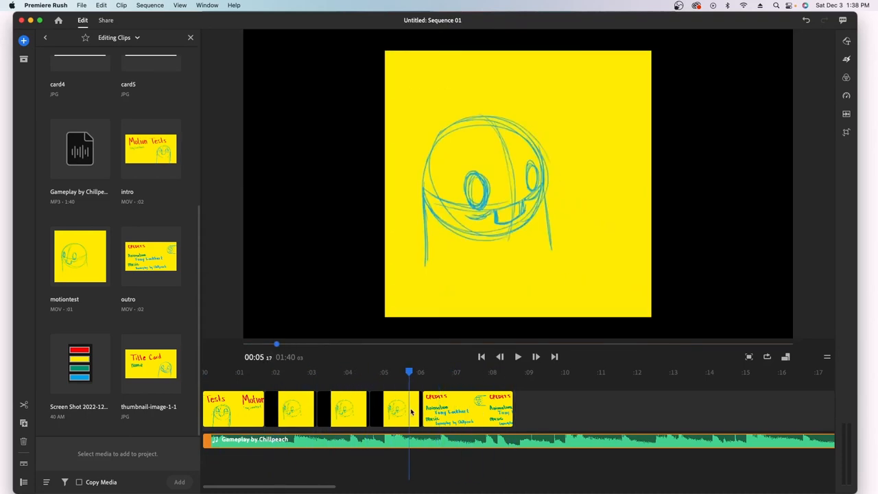
left_click(511, 372)
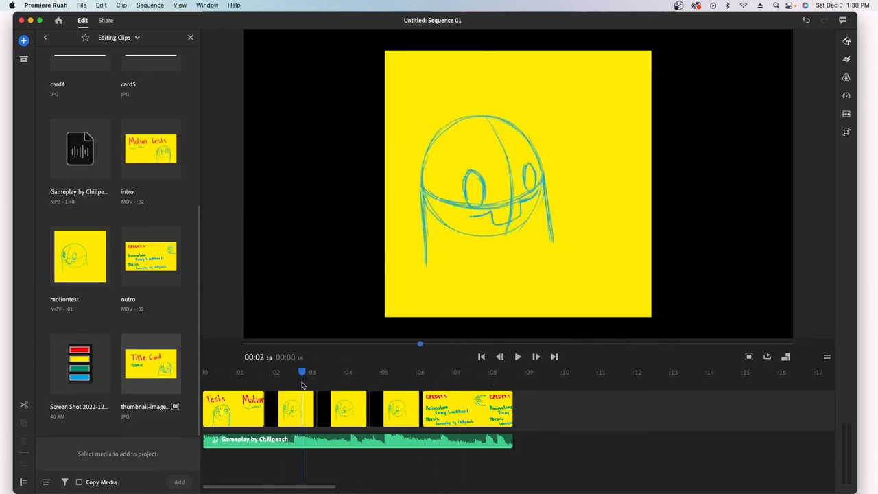
Select the third motion-test clip and browse its graphics, speed and color options.
left_click(356, 372)
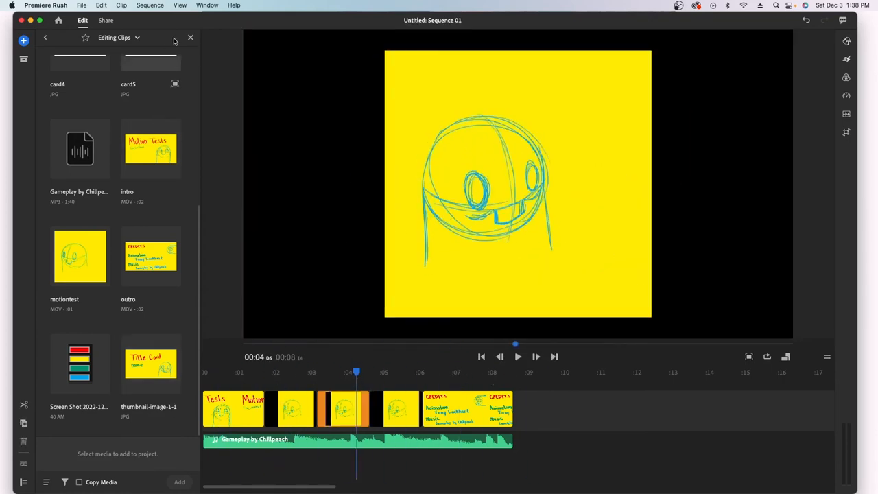
left_click(191, 37)
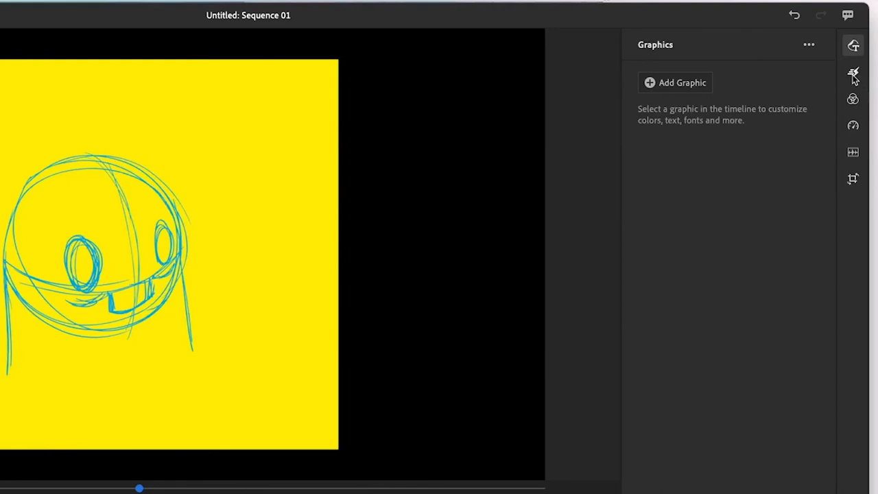
left_click(854, 126)
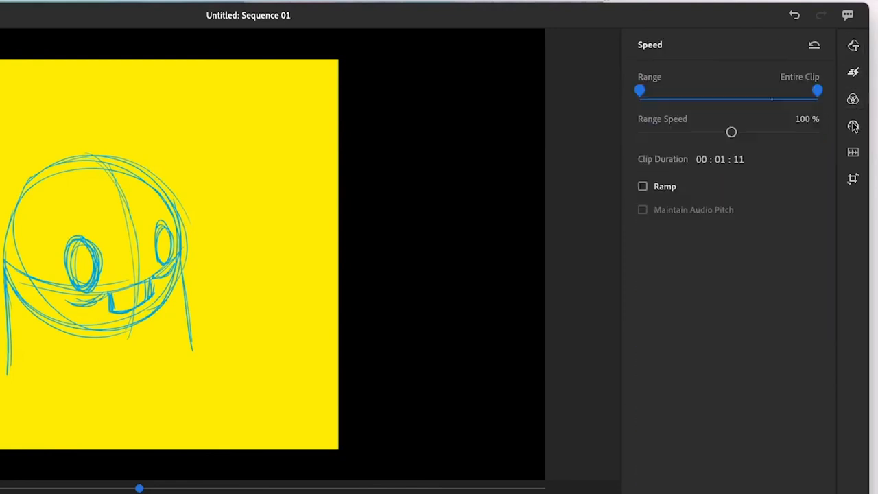
left_click(853, 99)
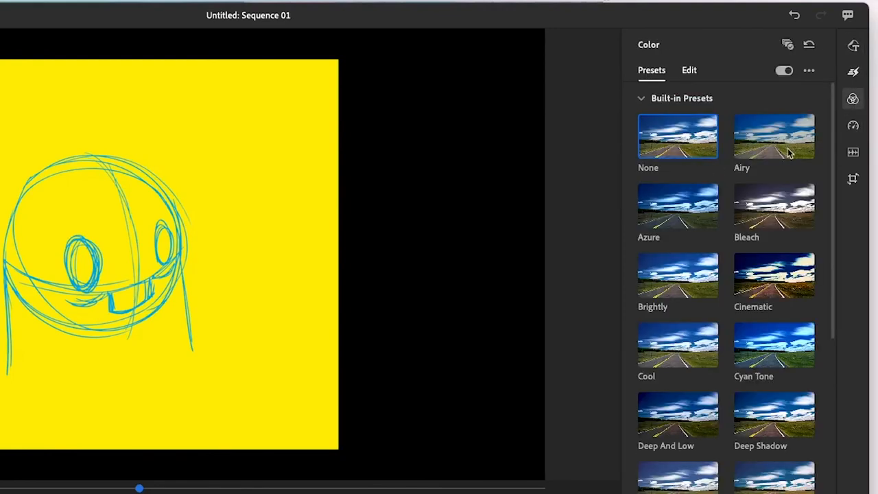
Check transitions, speed and transform settings, then bring up the Sequence 01.mp4 local export.
left_click(854, 71)
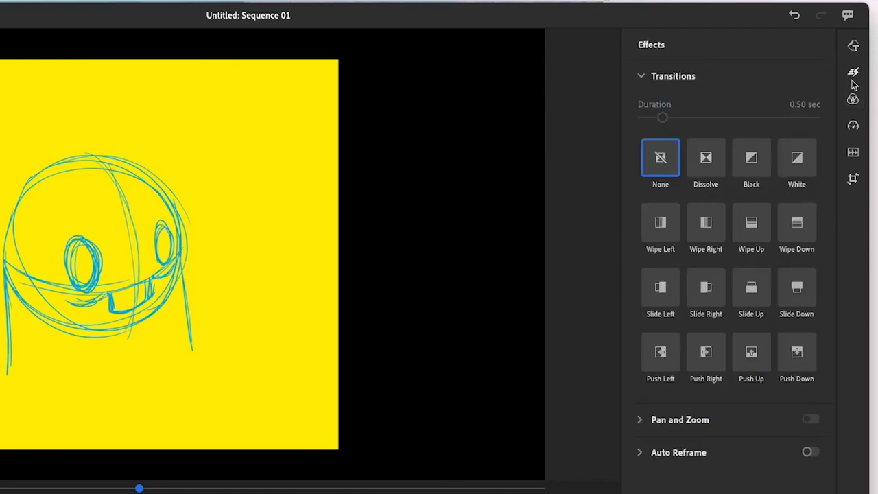
left_click(853, 126)
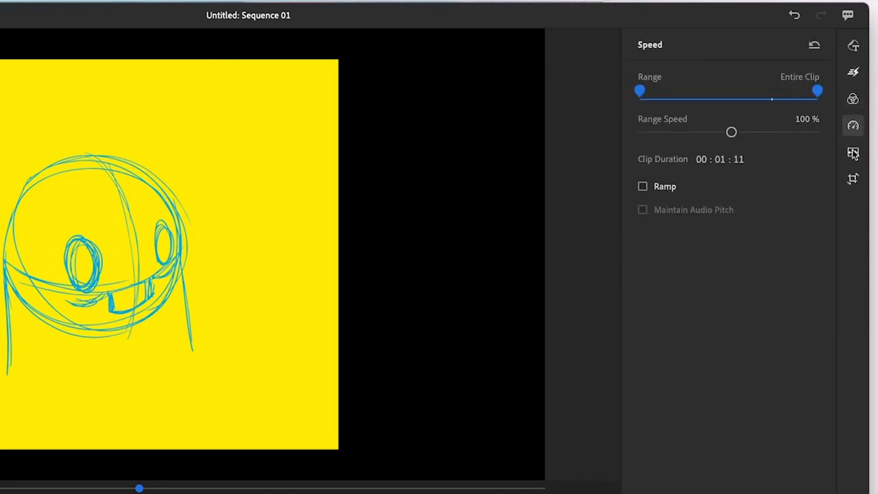
left_click(853, 179)
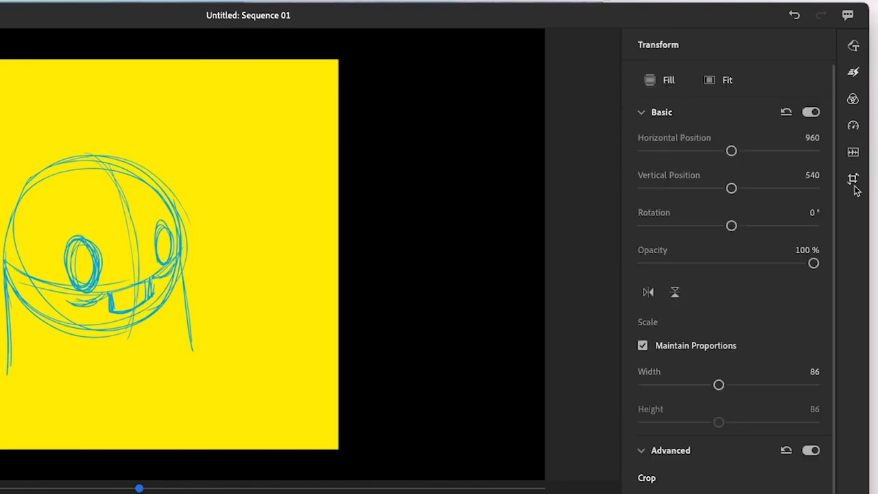
mouse_move(281, 214)
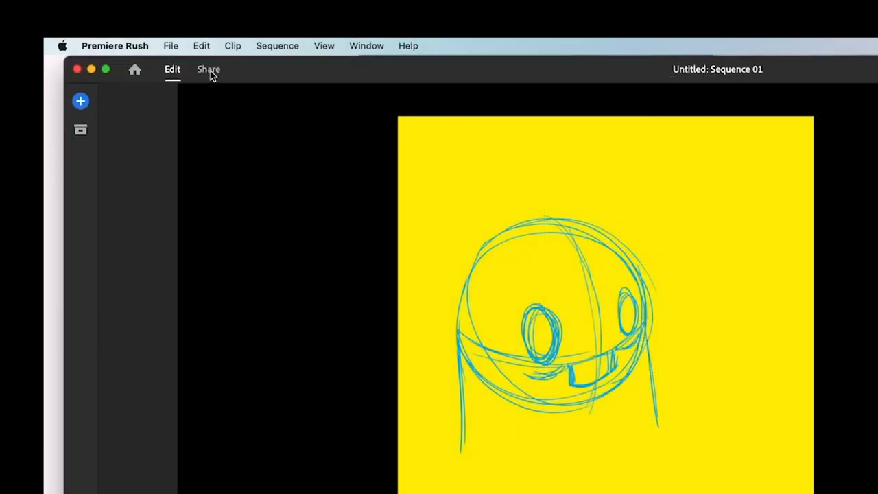
left_click(209, 69)
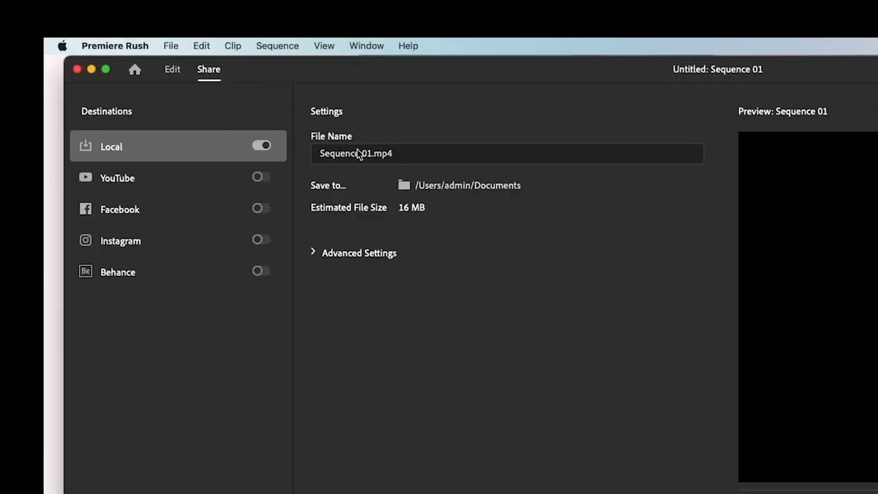